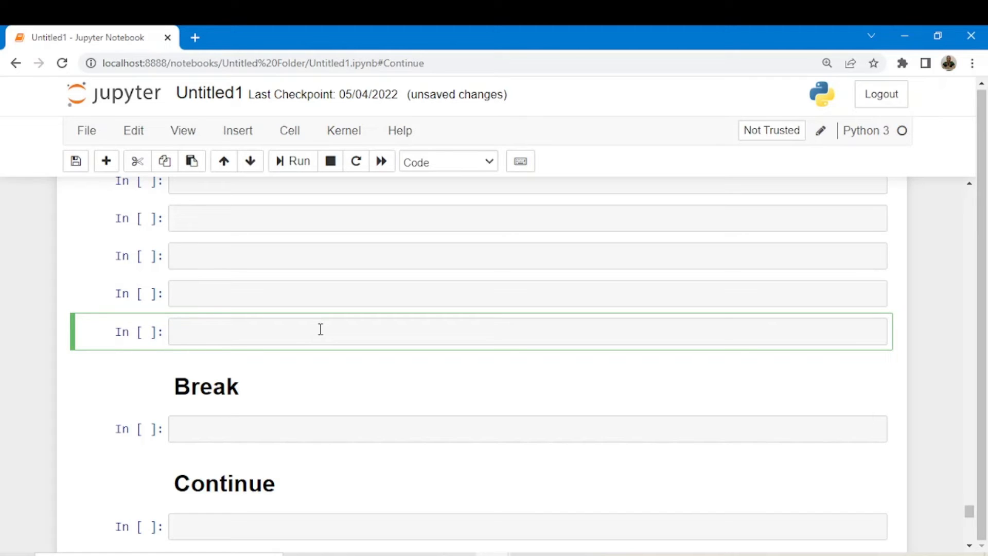
- Write 'for i in range(10): print(i)' and run it so 0 through 9 print
text(for i in)
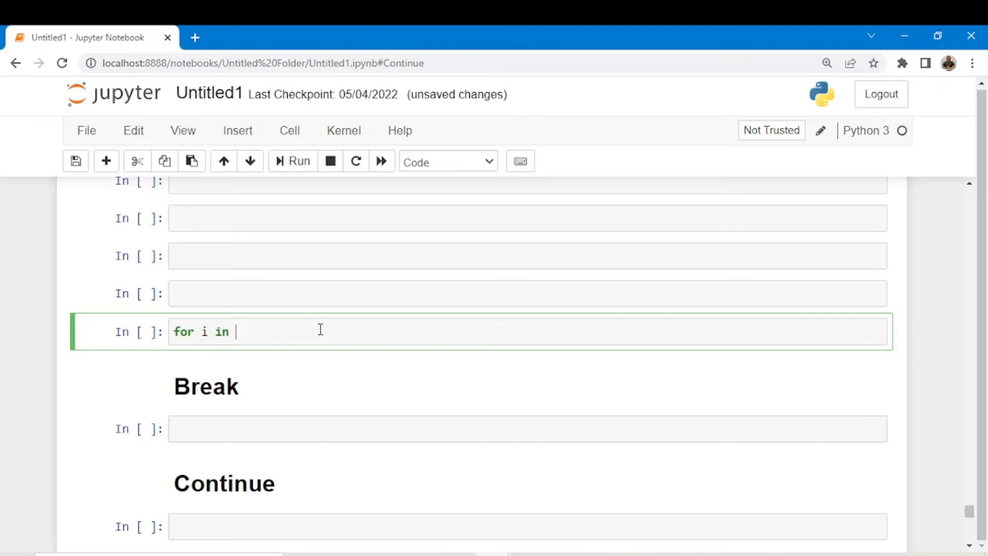
text(range(10))
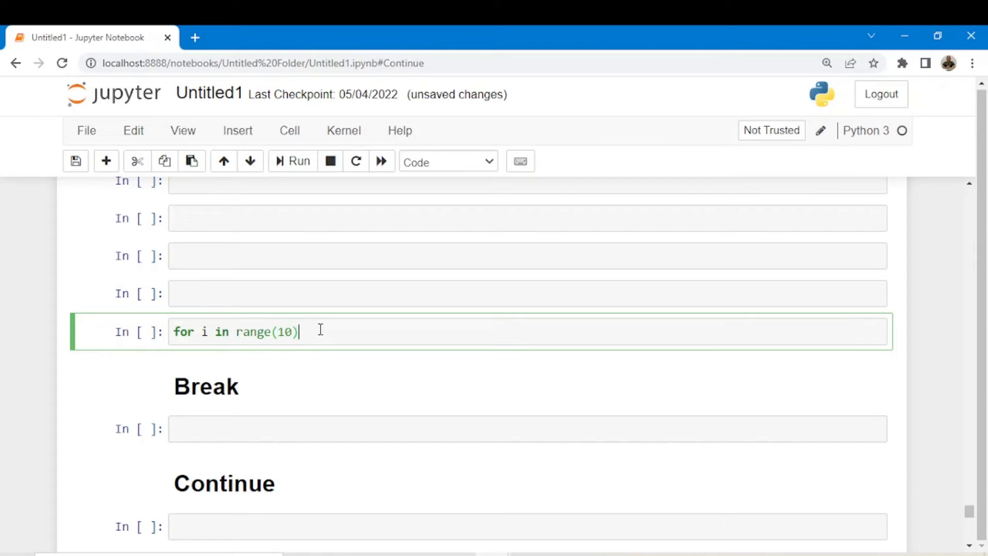
text(:)
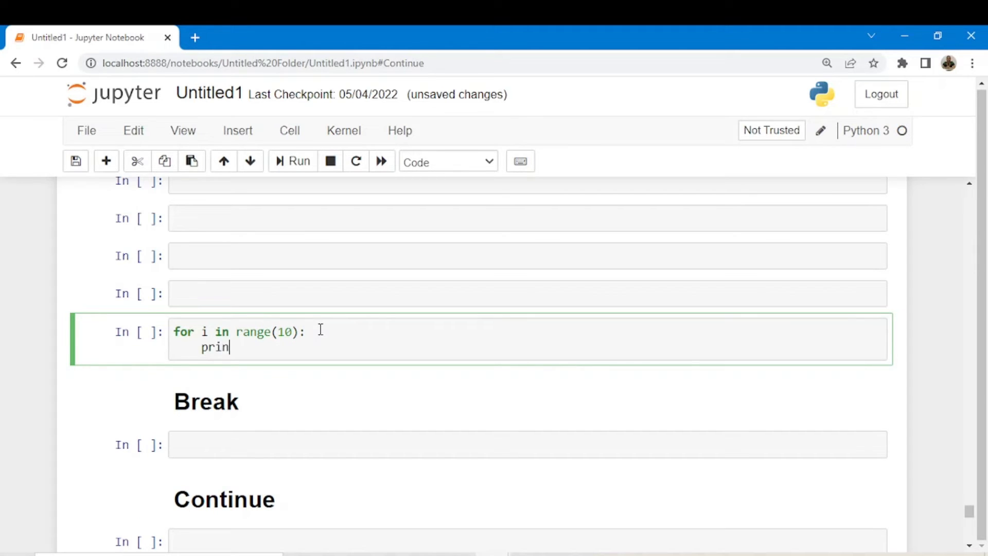
text(t(i))
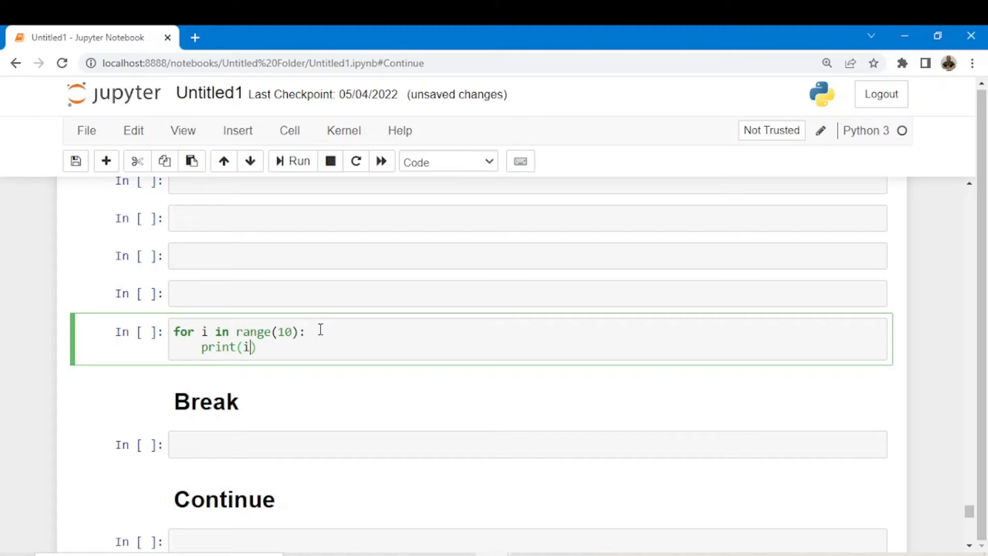
click(293, 160)
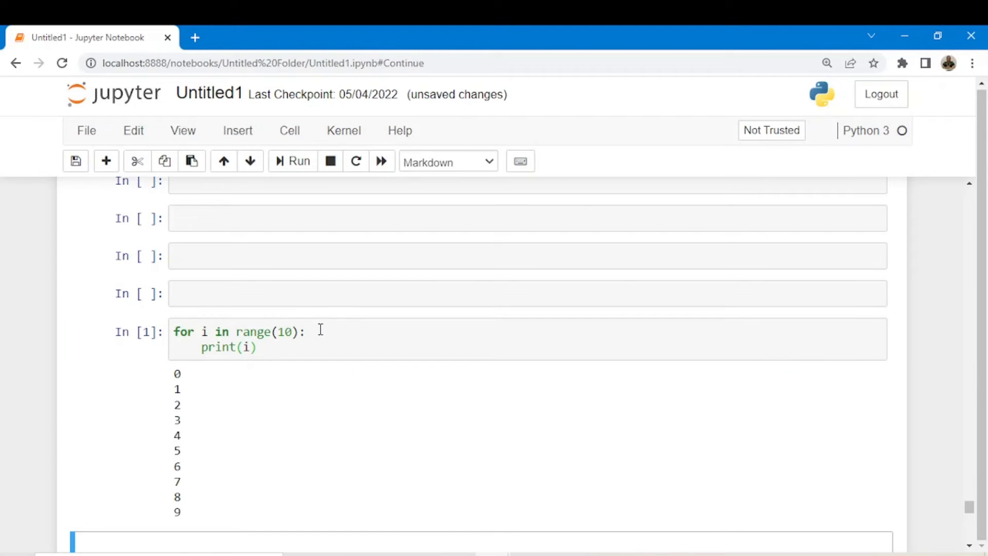
mouse_move(197, 391)
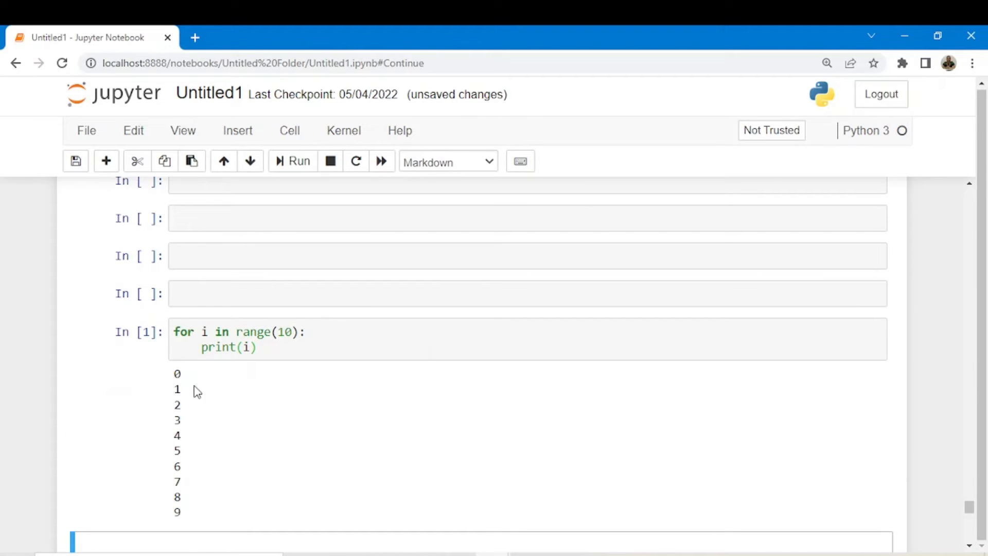
scroll(down, 3)
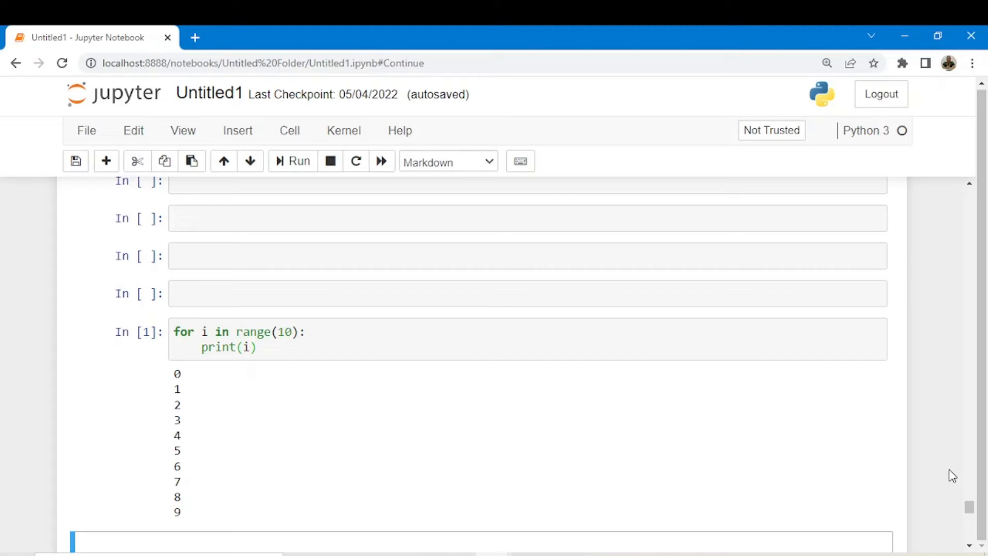
mouse_move(816, 472)
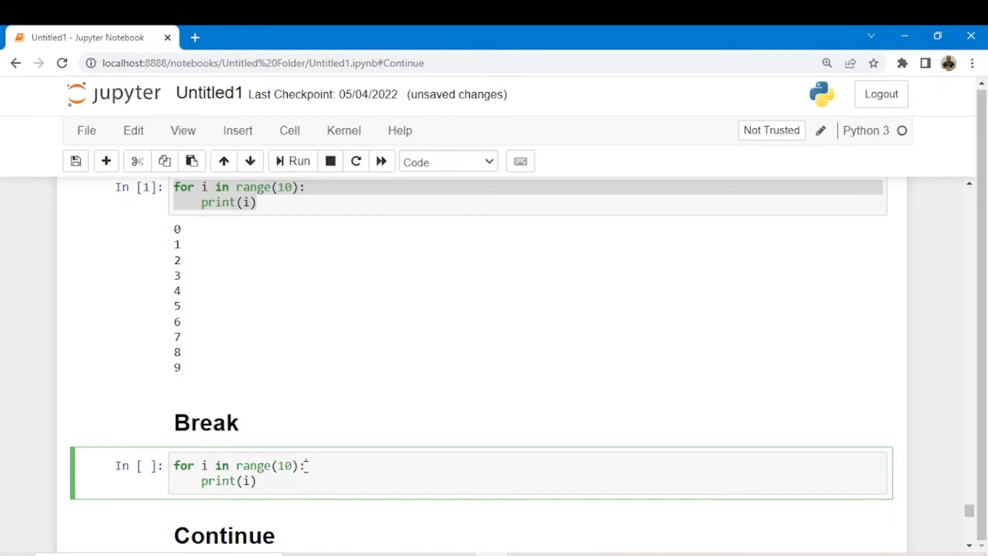
- Add 'if i == 5: break' inside the loop and run it, printing only 0 to 4
key(Enter)
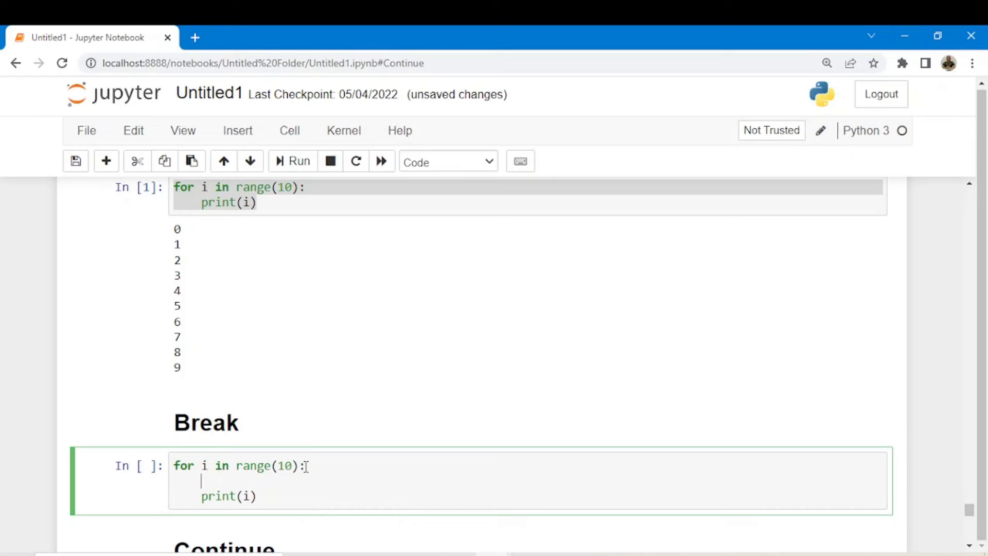
text(if i)
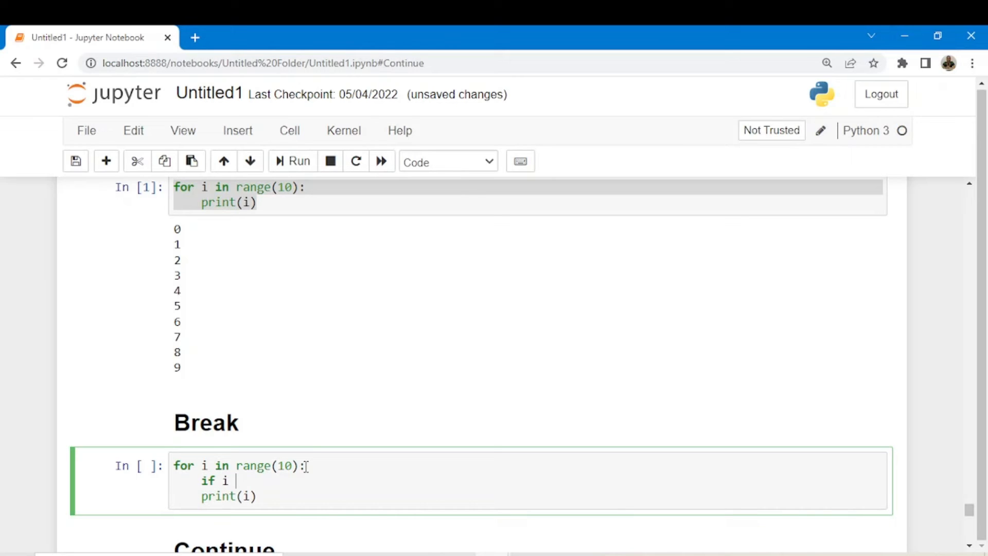
text(== 5:)
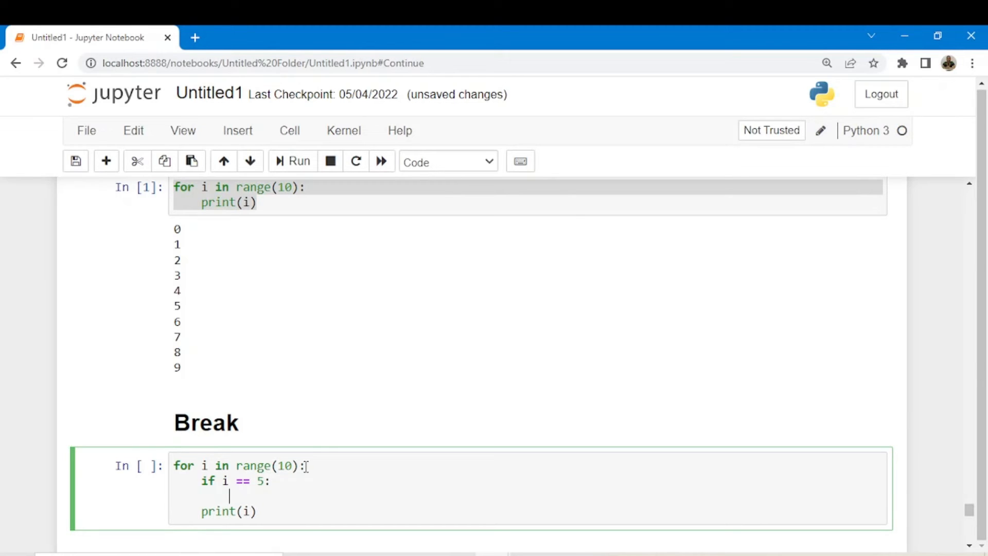
text(break)
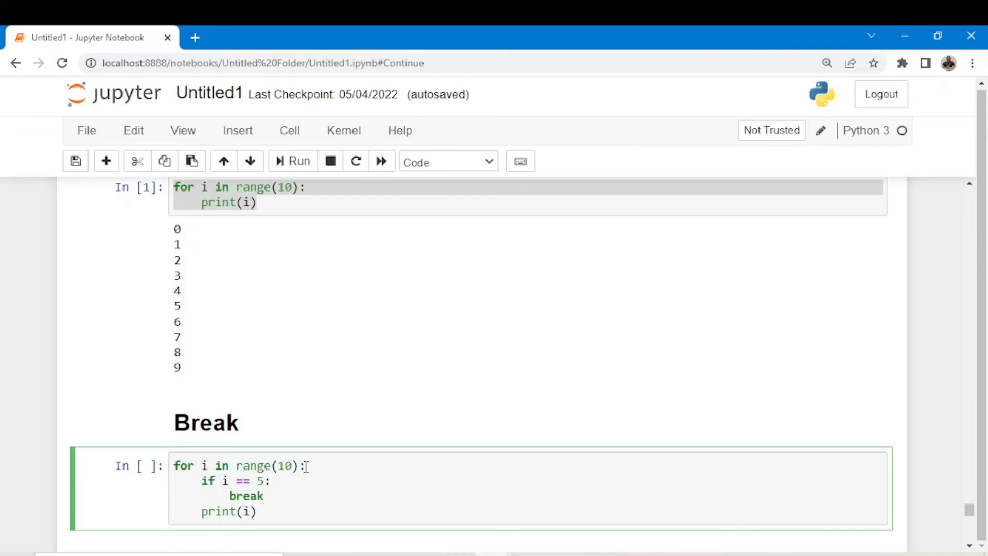
click(291, 161)
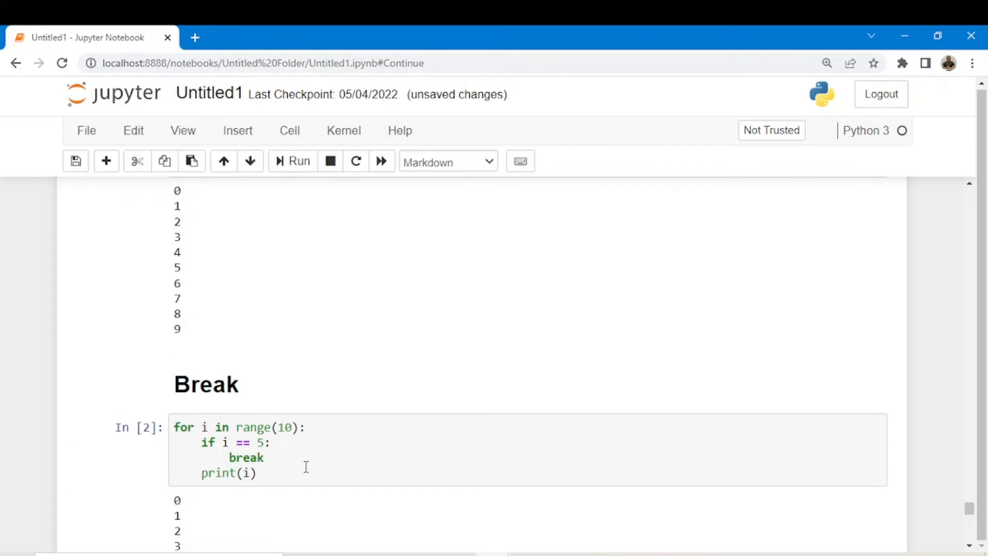
scroll(down, 3)
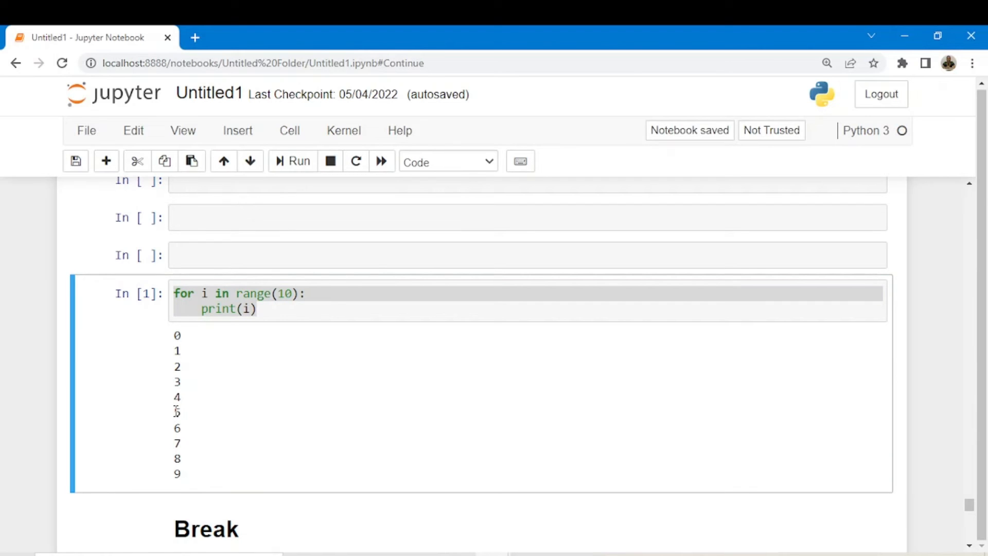
double_click(177, 412)
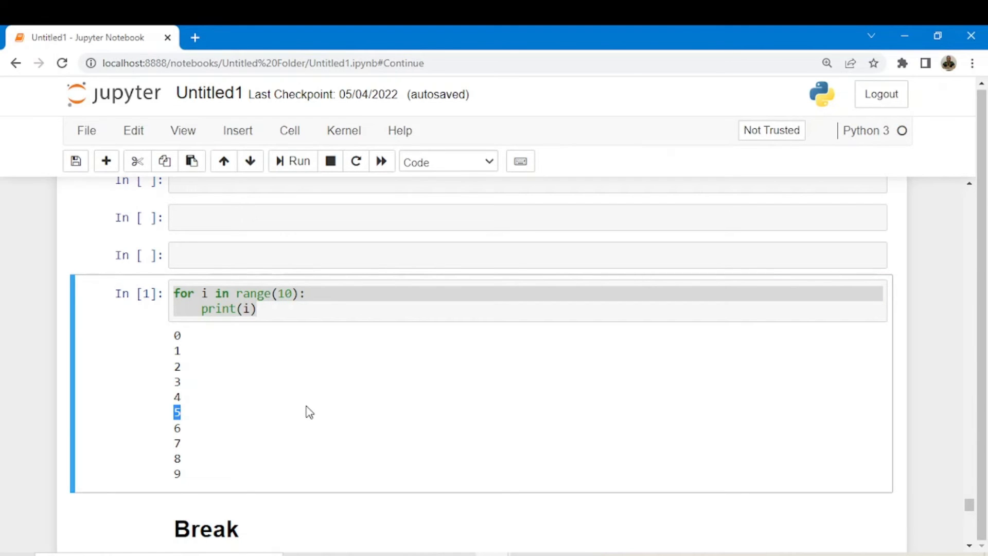
scroll(down, 3)
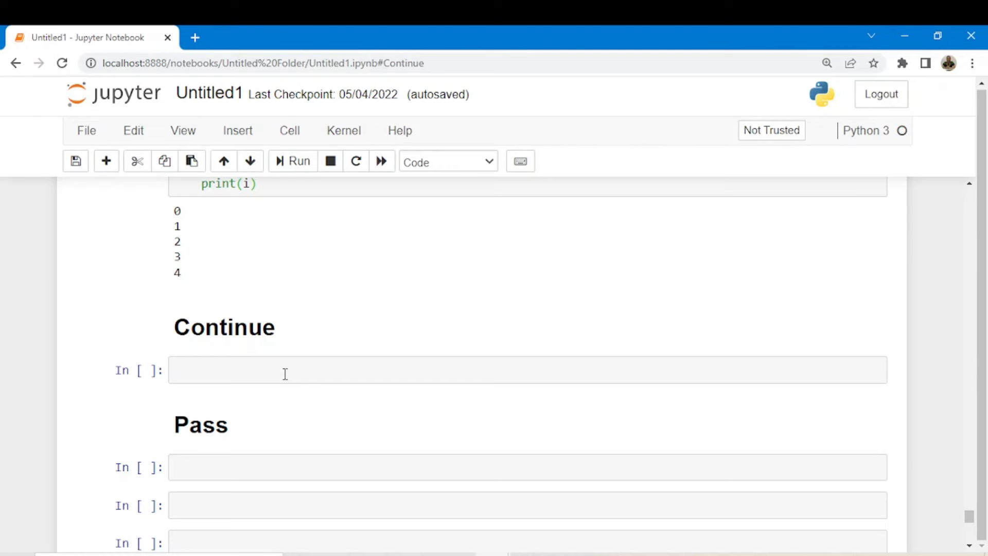
- Write 'for i in range(10):' with continue at i == 5 in the Continue cell and run it
click(284, 371)
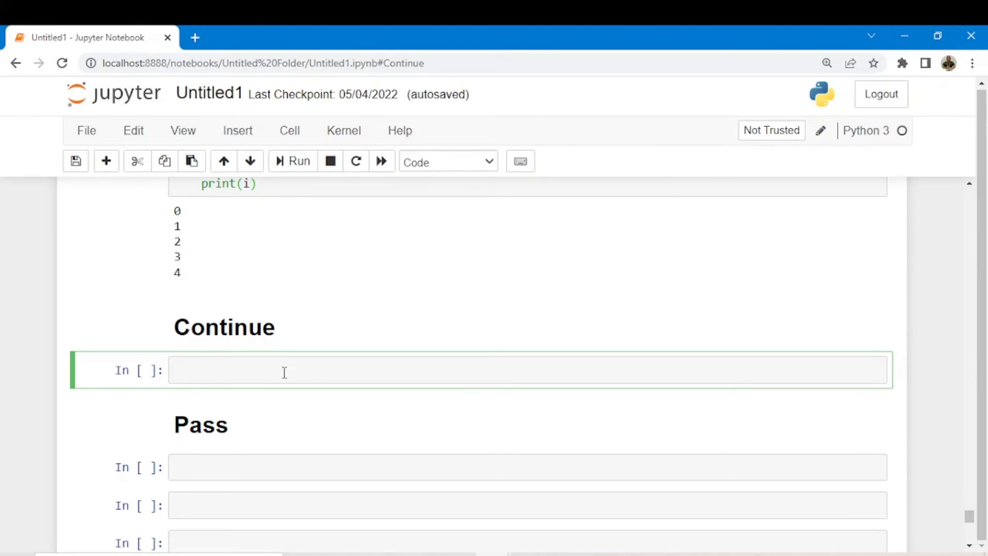
text(for i in range(10):)
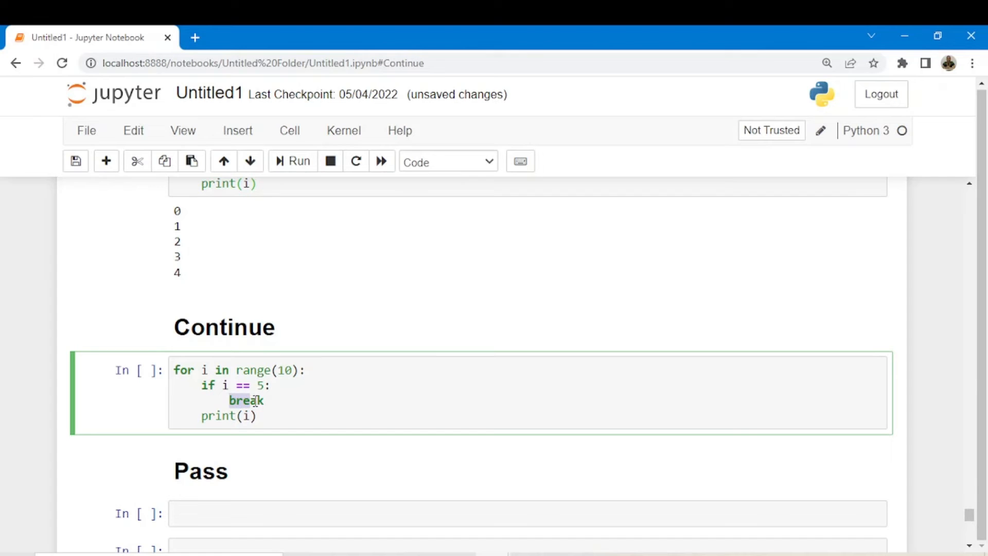
text(continue)
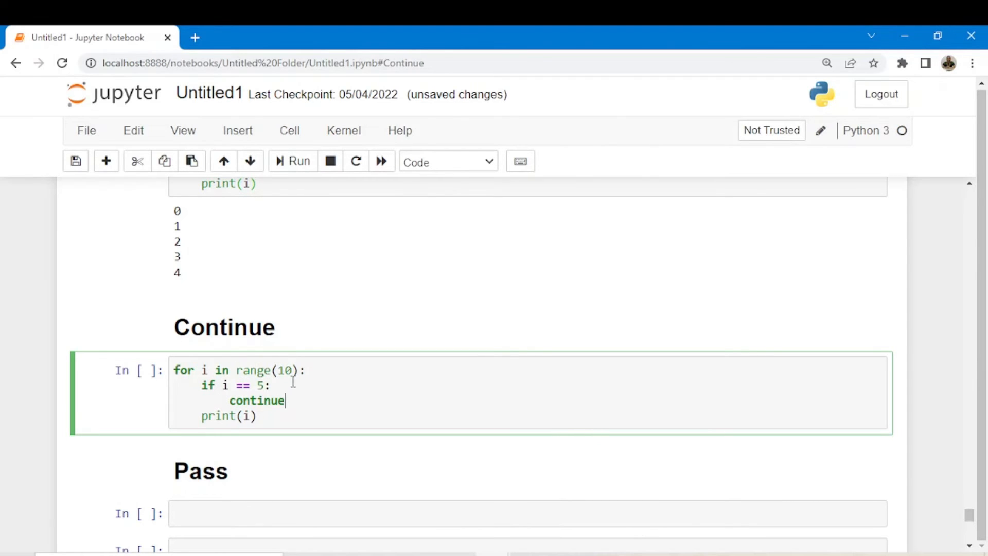
drag(201, 385, 271, 385)
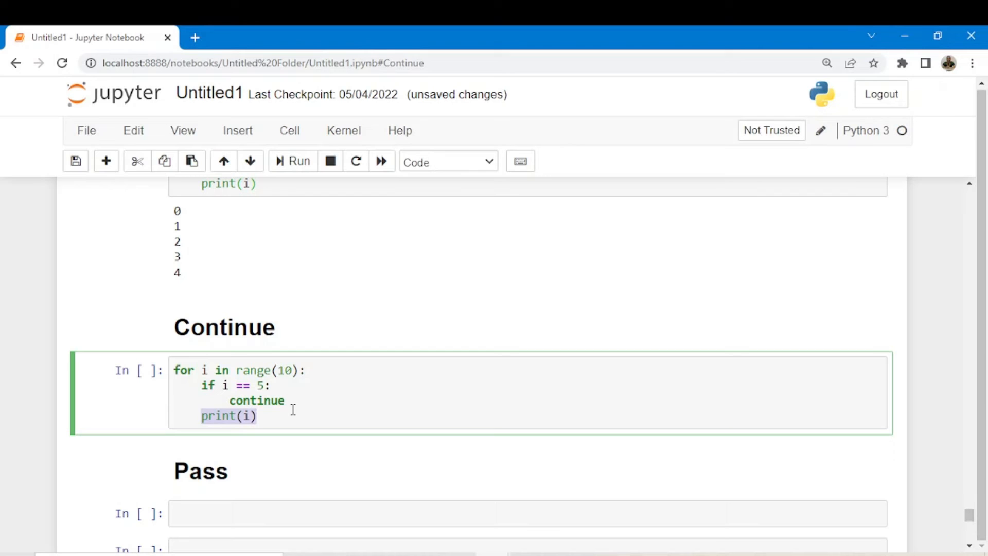
click(261, 416)
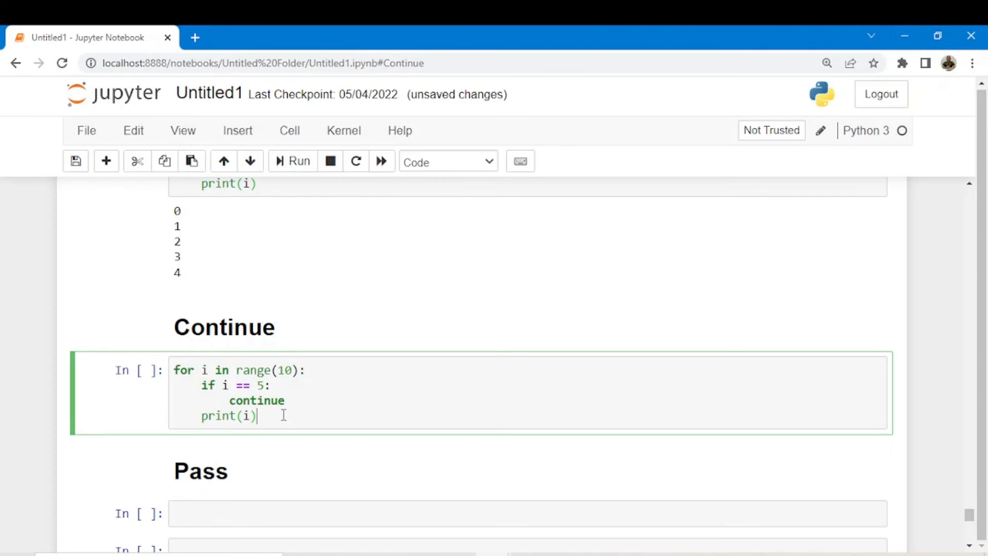
click(293, 161)
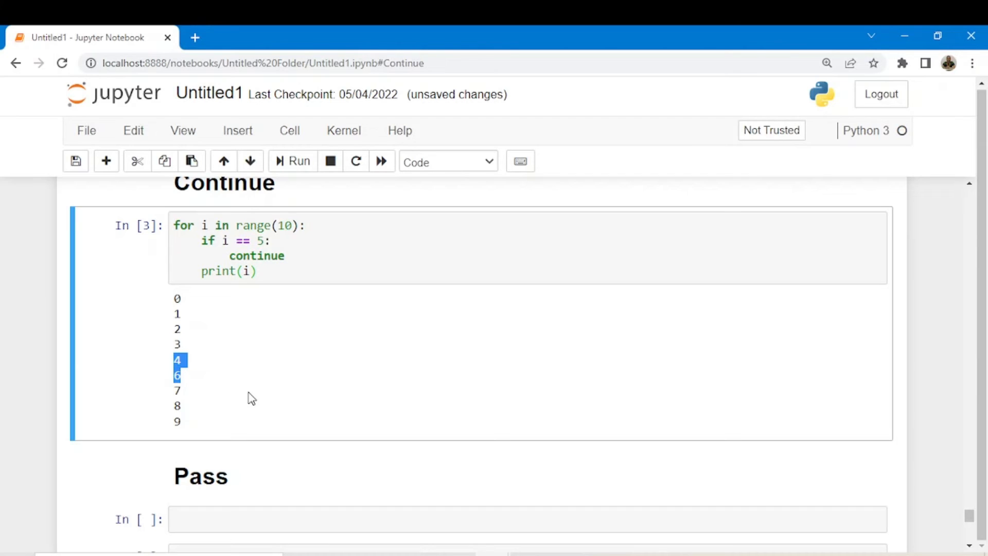
mouse_move(253, 397)
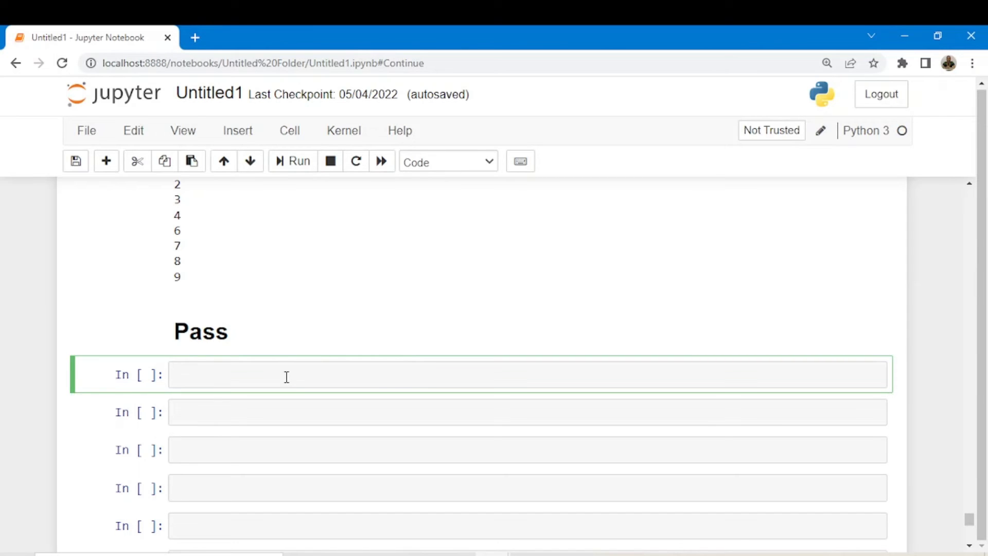
- Write 'for i in range(10):' with pass at i == 5 under Pass, run it and highlight 'pass'
click(286, 377)
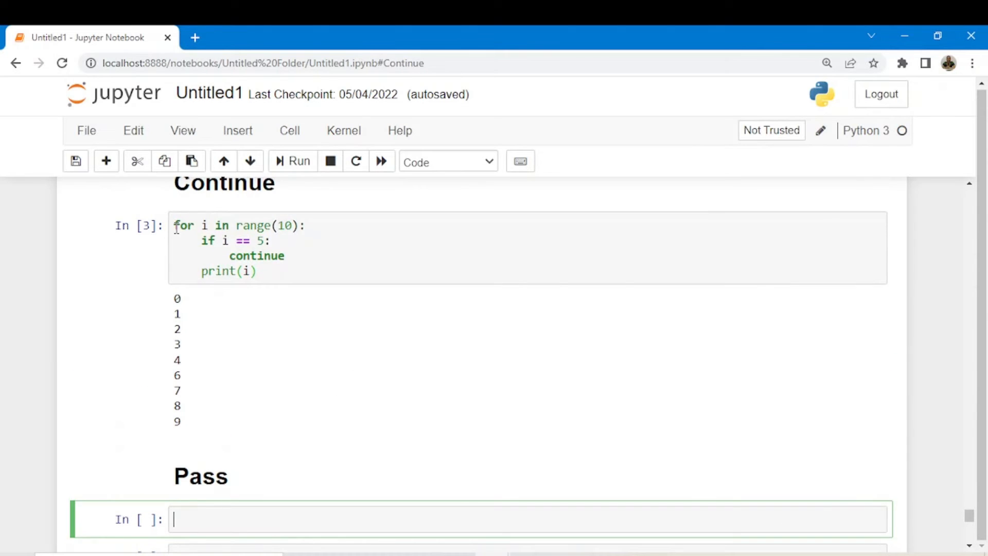
scroll(down, 3)
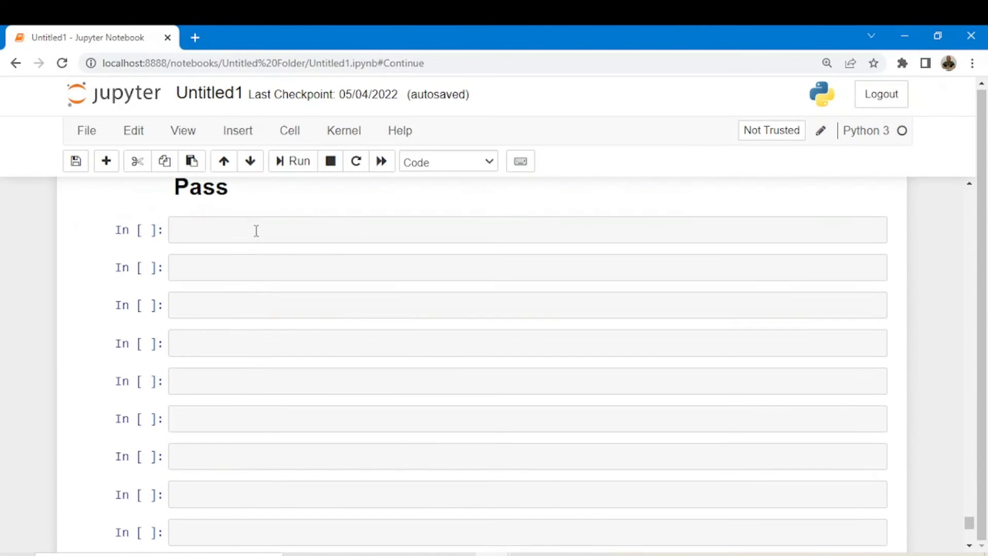
text(for i in range(10):)
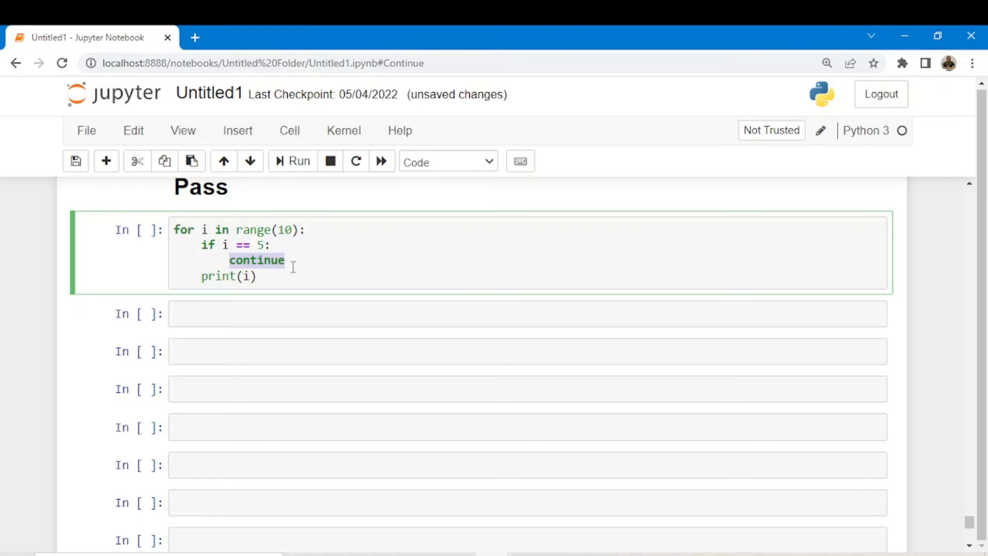
text(pass)
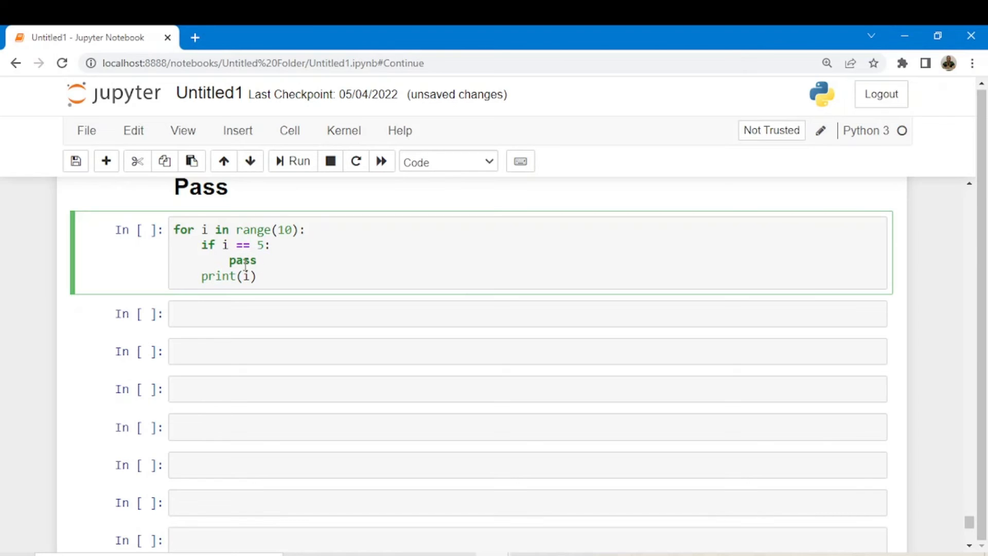
double_click(242, 261)
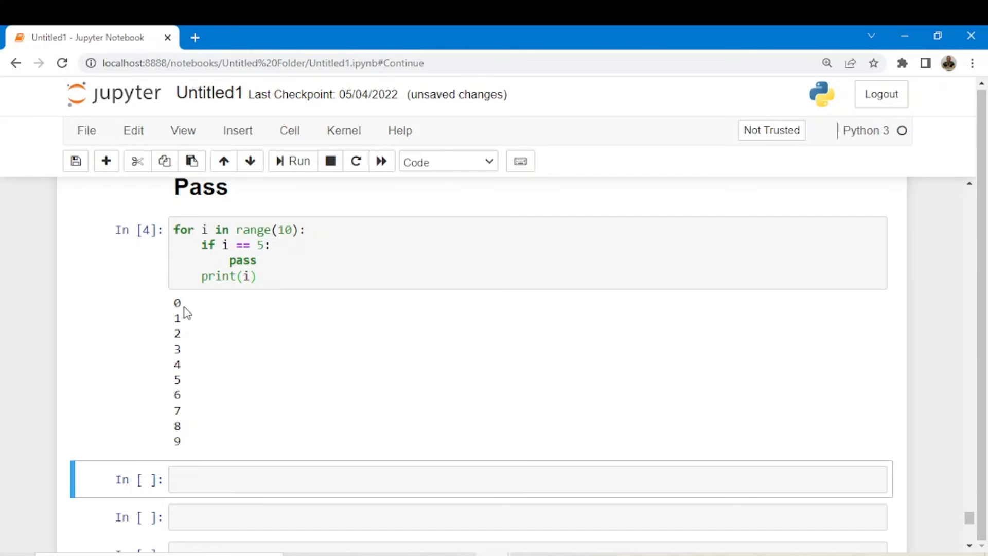
mouse_move(185, 328)
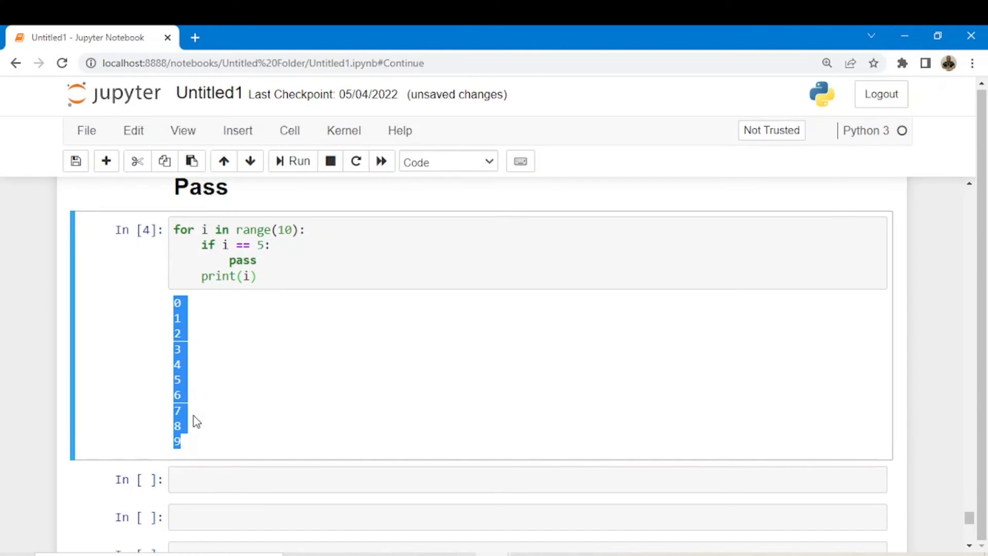
double_click(243, 260)
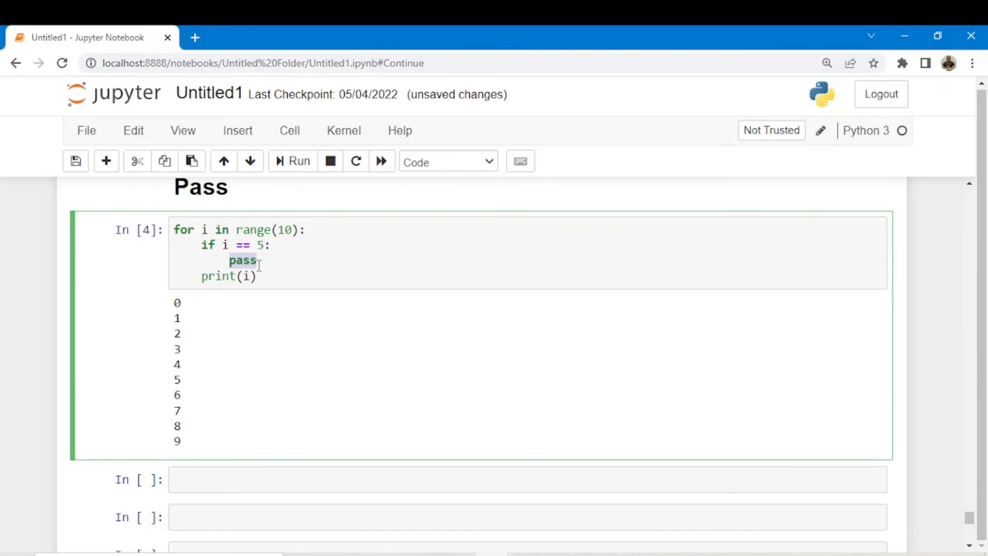
scroll(down, 3)
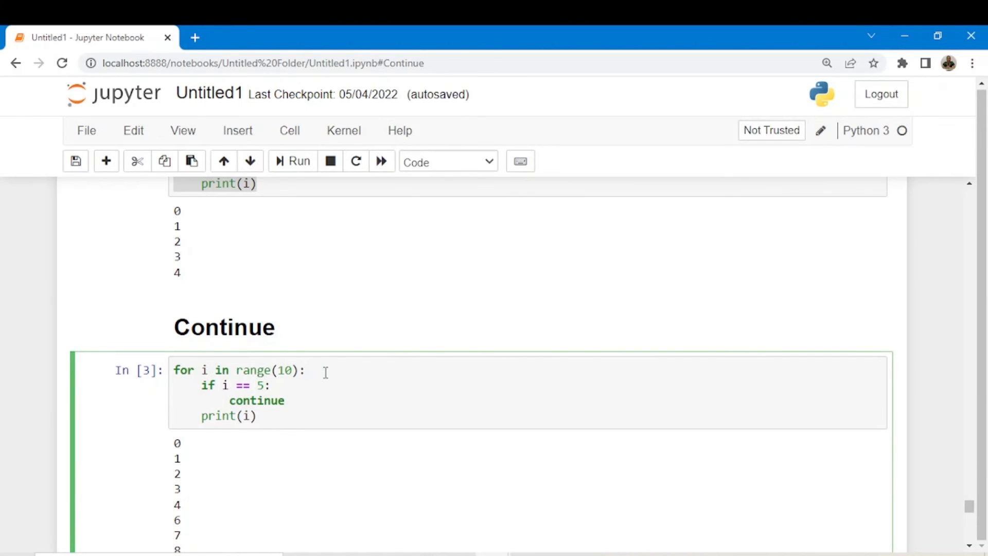
mouse_move(334, 371)
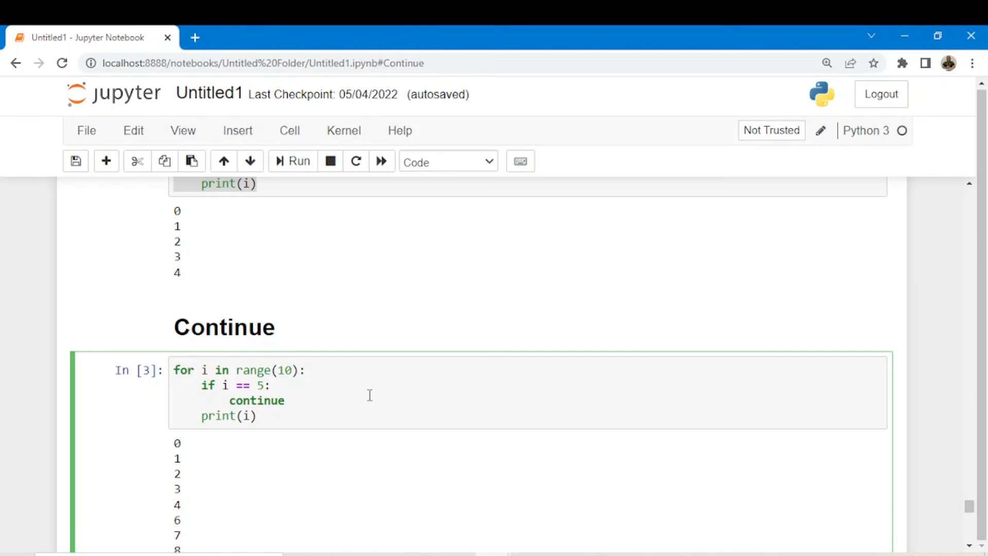
scroll(down, 3)
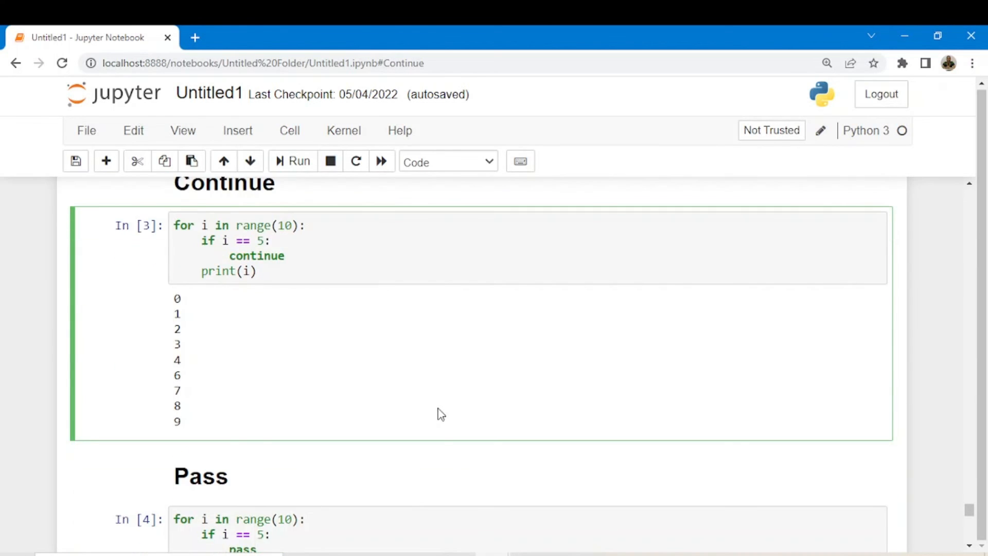
scroll(down, 3)
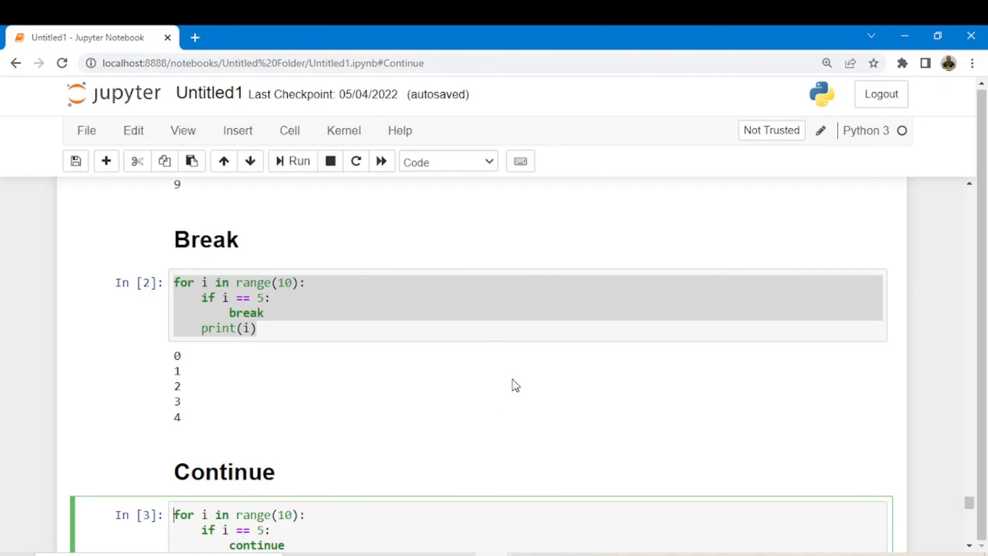
mouse_move(583, 427)
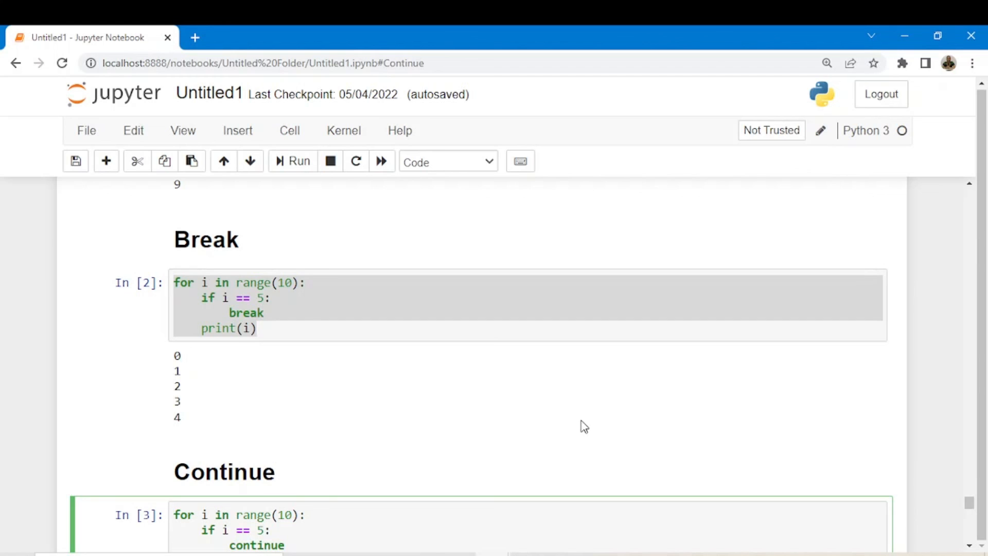